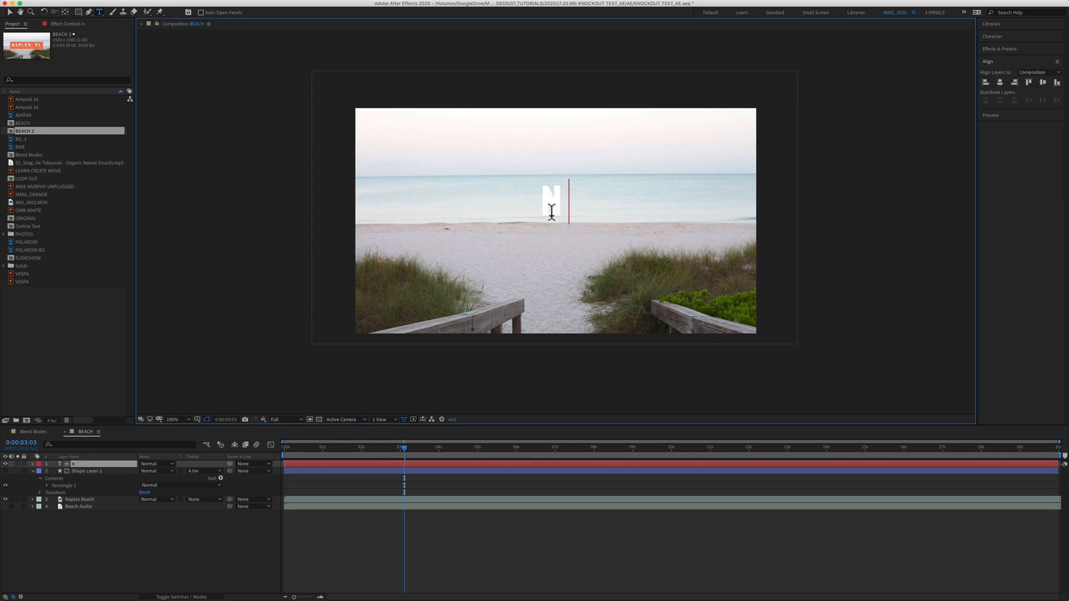
Type the title 'Naples, fl' as a text layer over the beach footage
text(aples, fl)
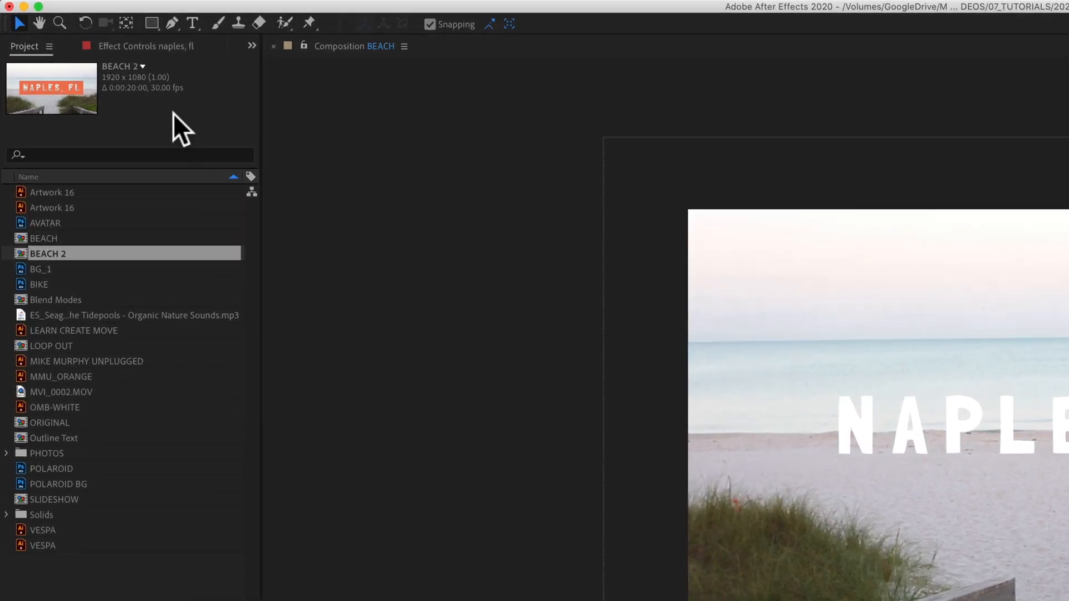
Draw an orange rectangle shape around the NAPLES, FL text
click(150, 23)
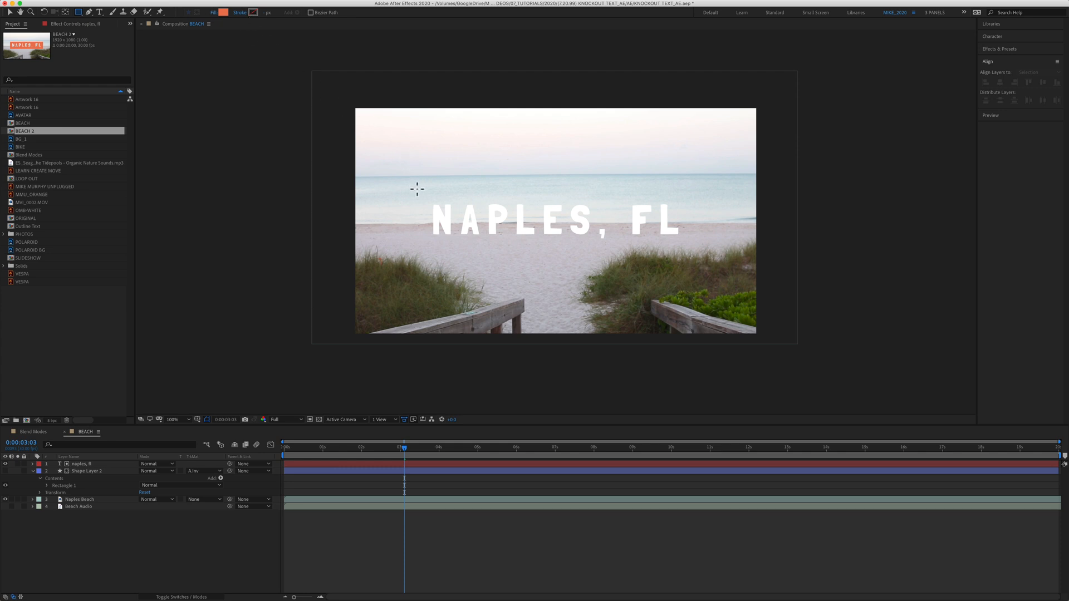
drag(415, 189, 504, 210)
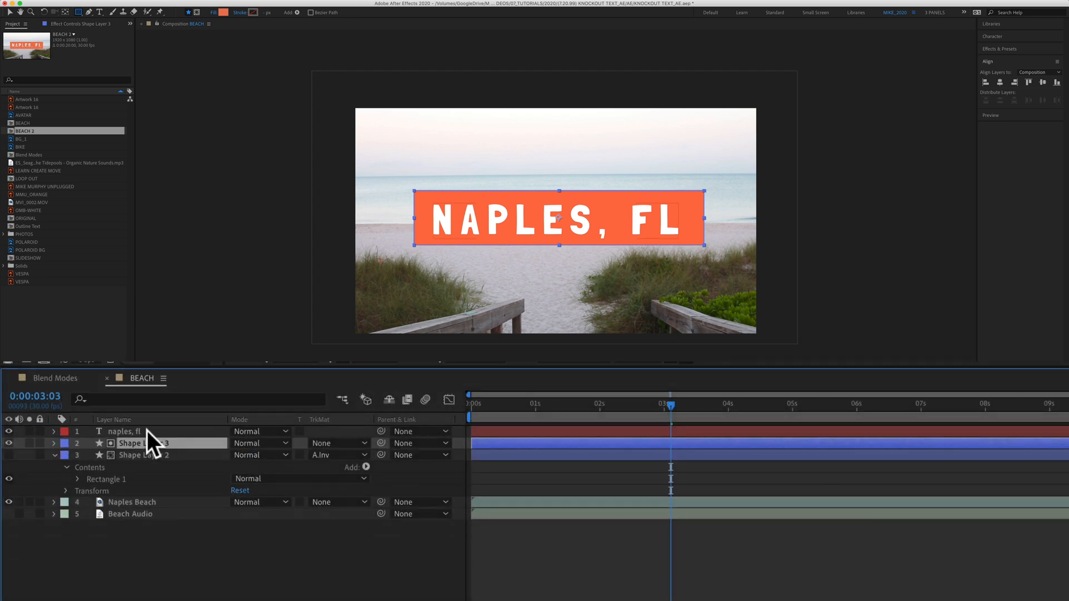
Toggle the Timeline panel to show layer switch columns
click(123, 432)
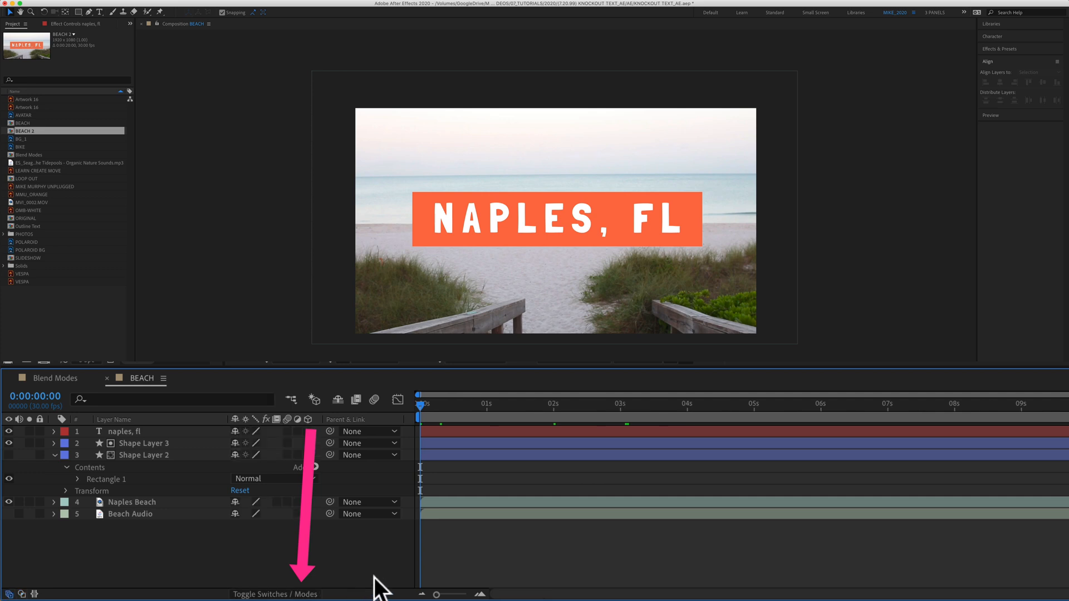
Set Shape Layer 3's track matte to Alpha Inverted Matte 'naples, fl'
key(F4)
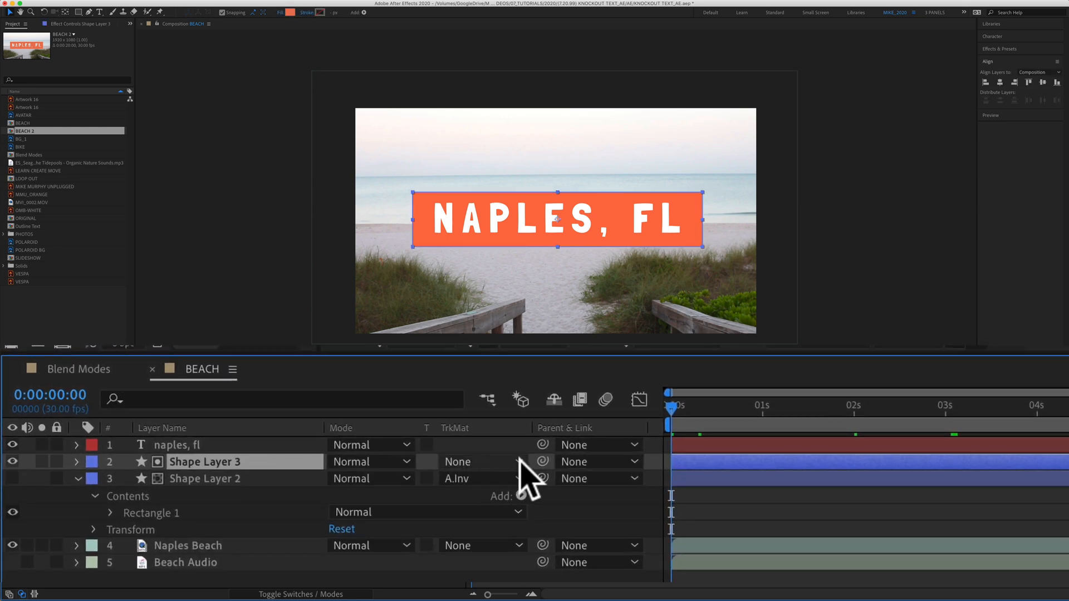
click(481, 462)
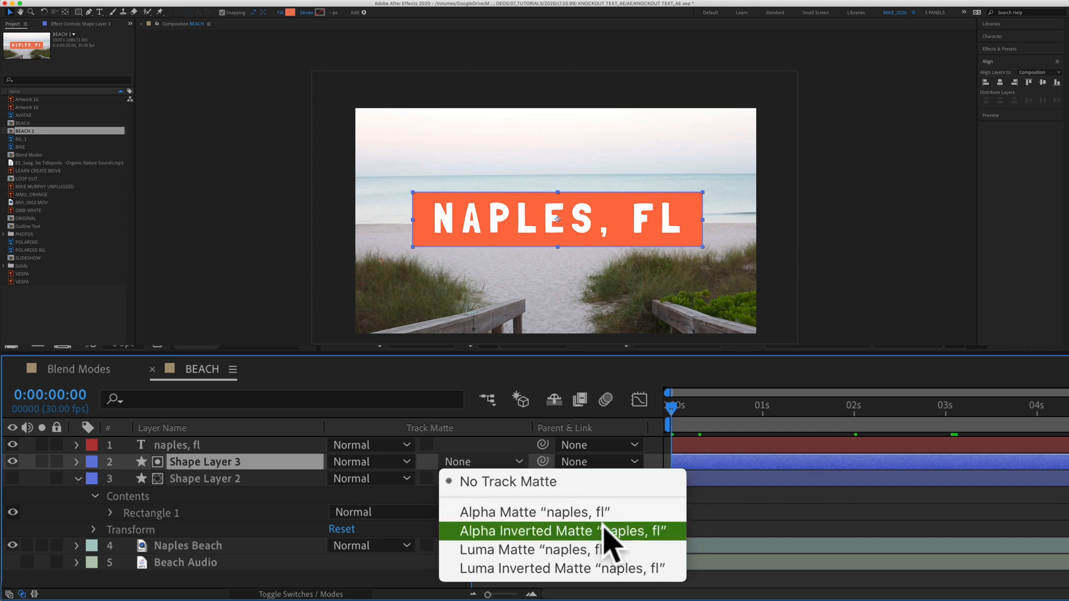
click(563, 531)
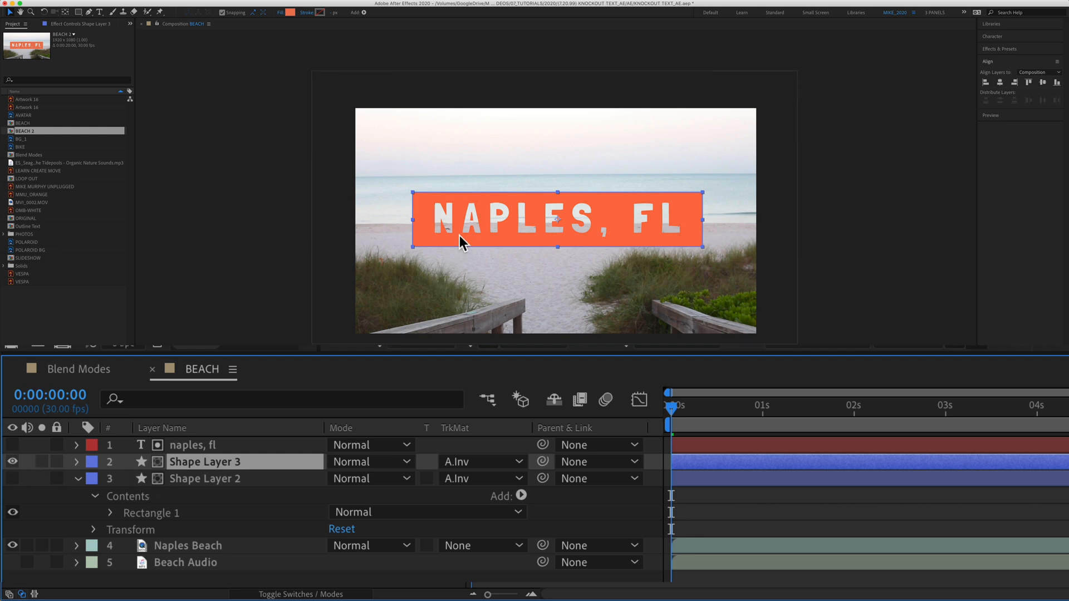
click(740, 407)
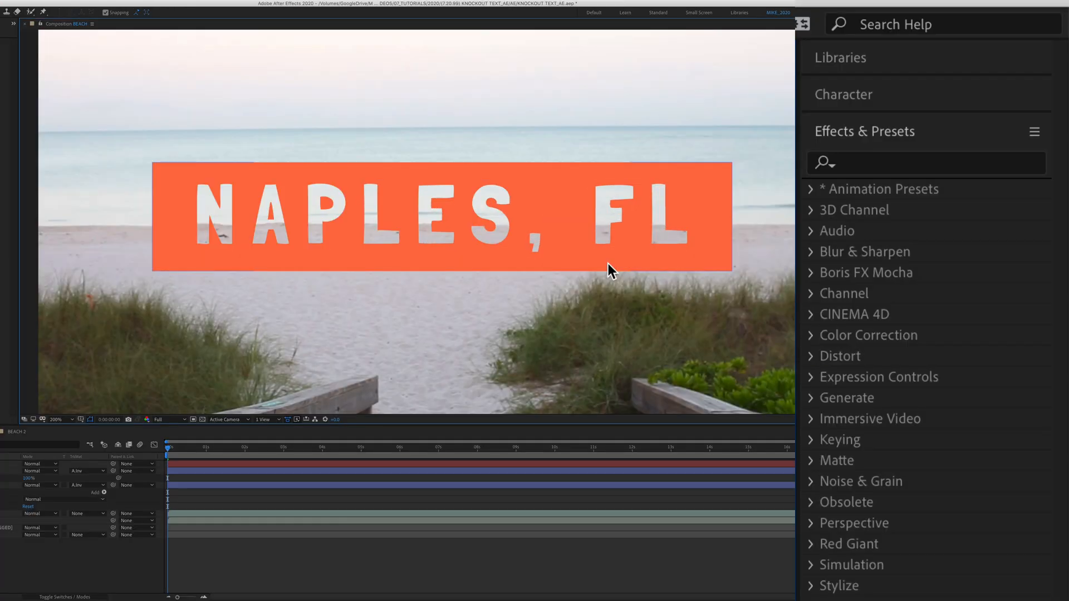
mouse_move(875, 167)
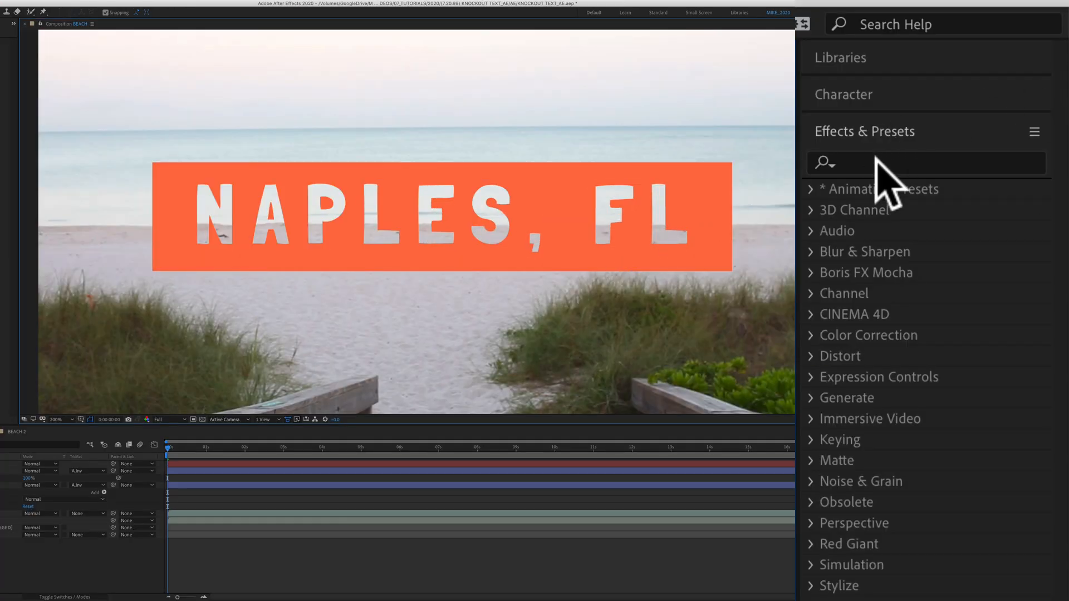
Search Effects & Presets for 'rog' to find Roughen Edges
text(rog)
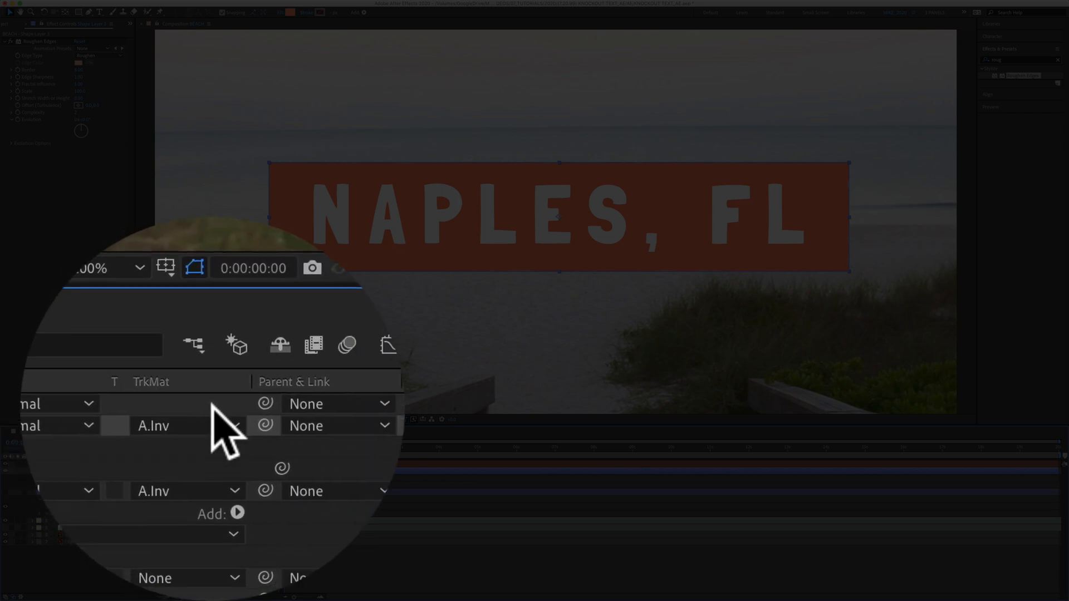
click(170, 426)
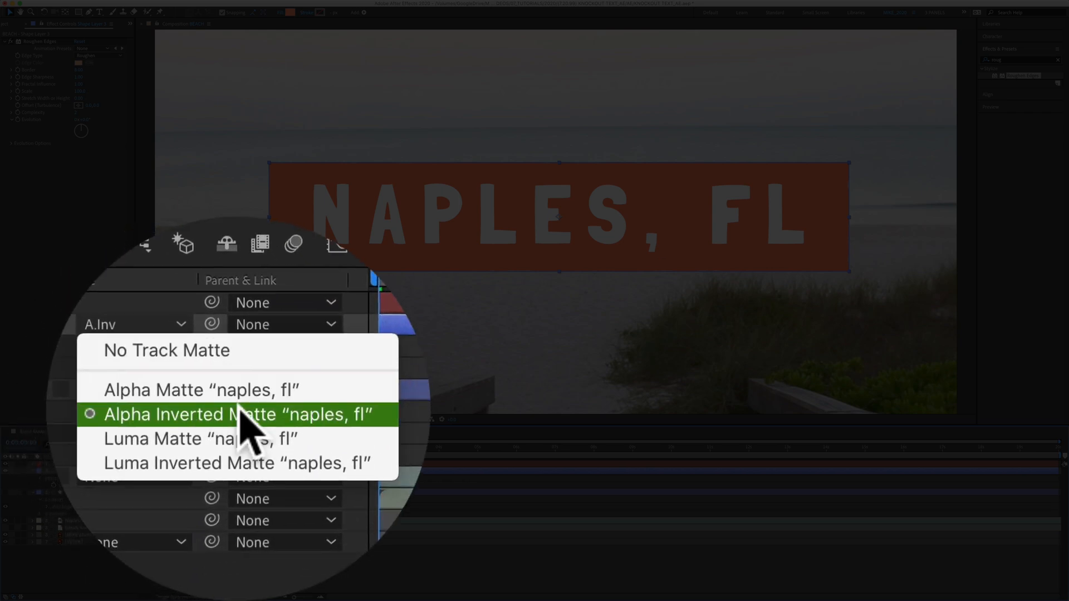
click(239, 415)
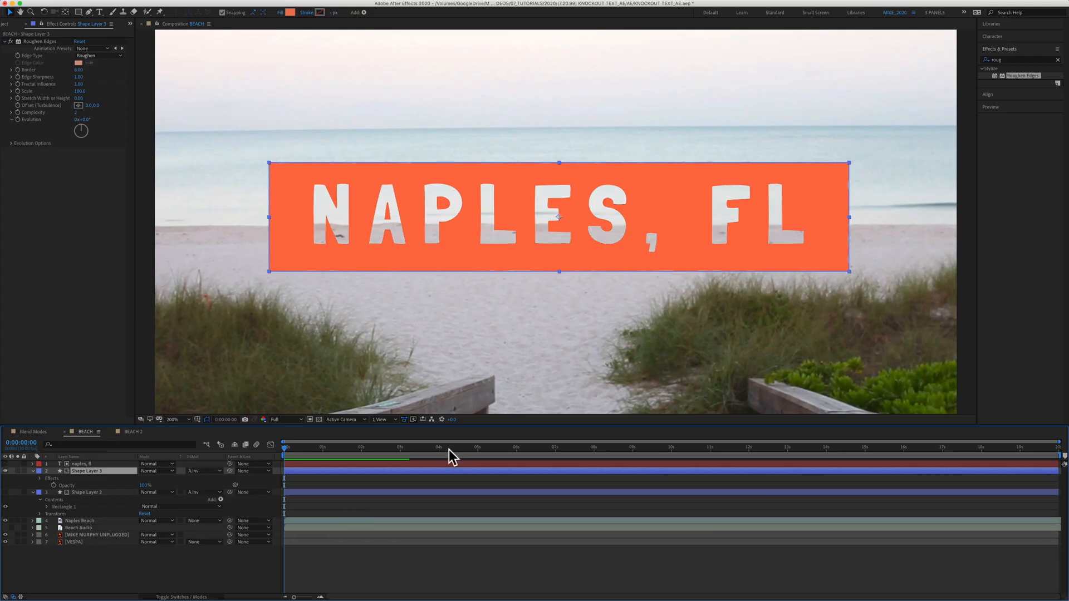